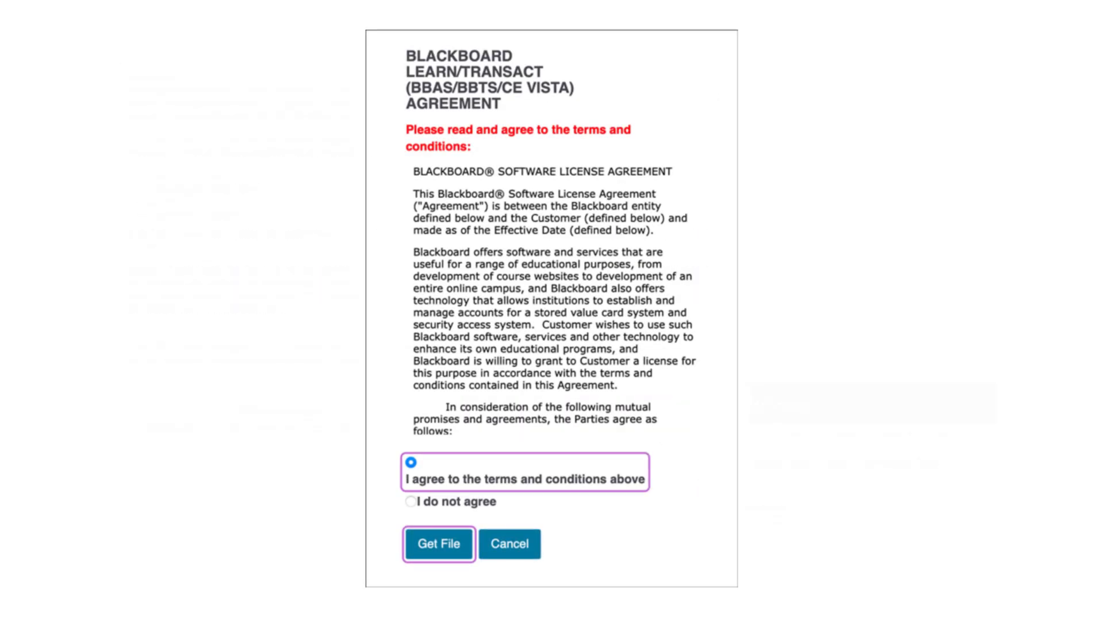
Accept the license terms and download the Blackboard Course Conversion Tool ZIP.
left_click(437, 544)
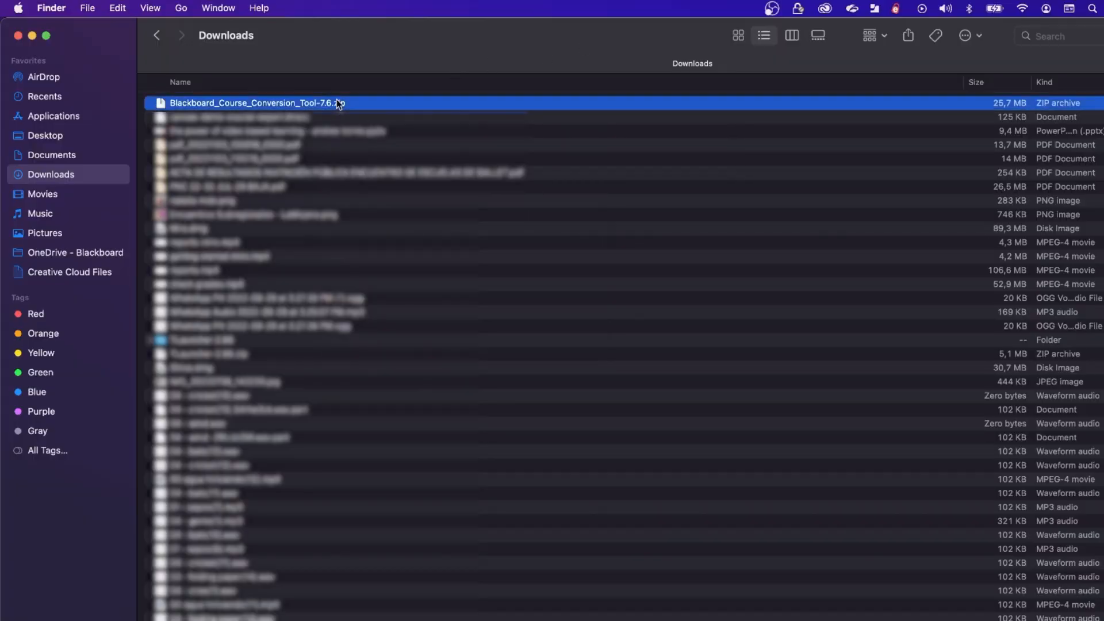
Extract Blackboard_Course_Conversion_Tool-7.6.zip into its folder in Downloads.
double_click(255, 103)
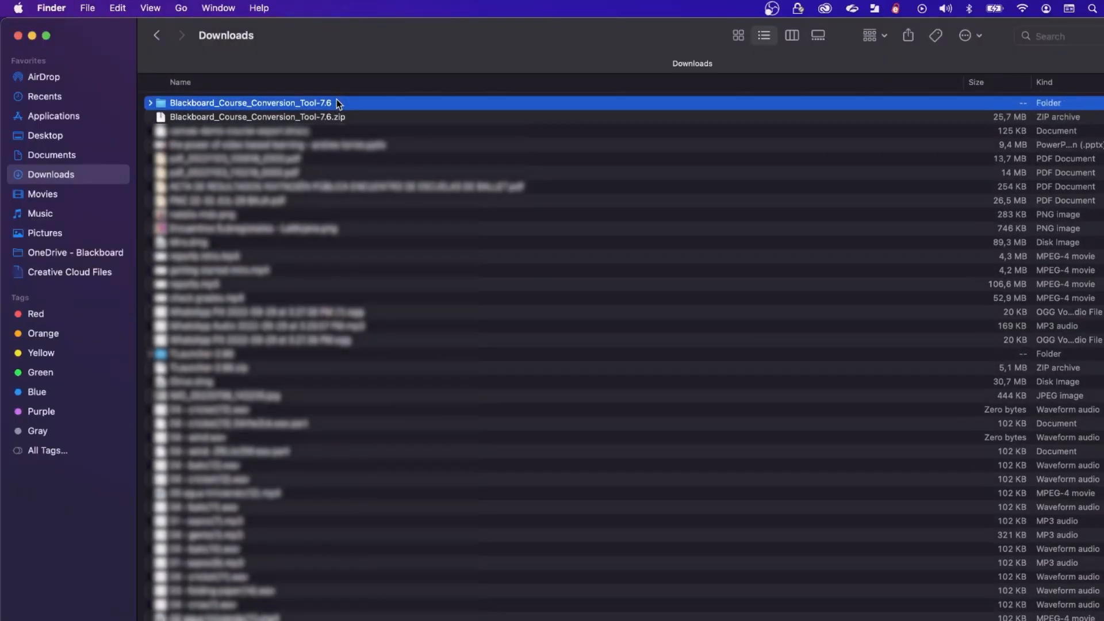
right_click(250, 103)
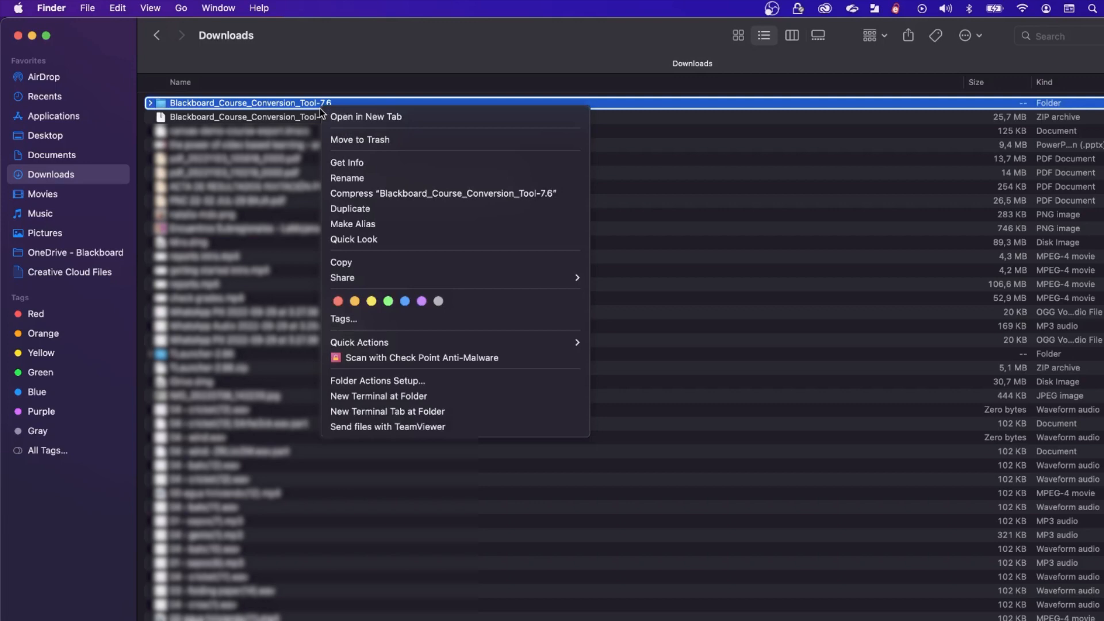
mouse_move(346, 178)
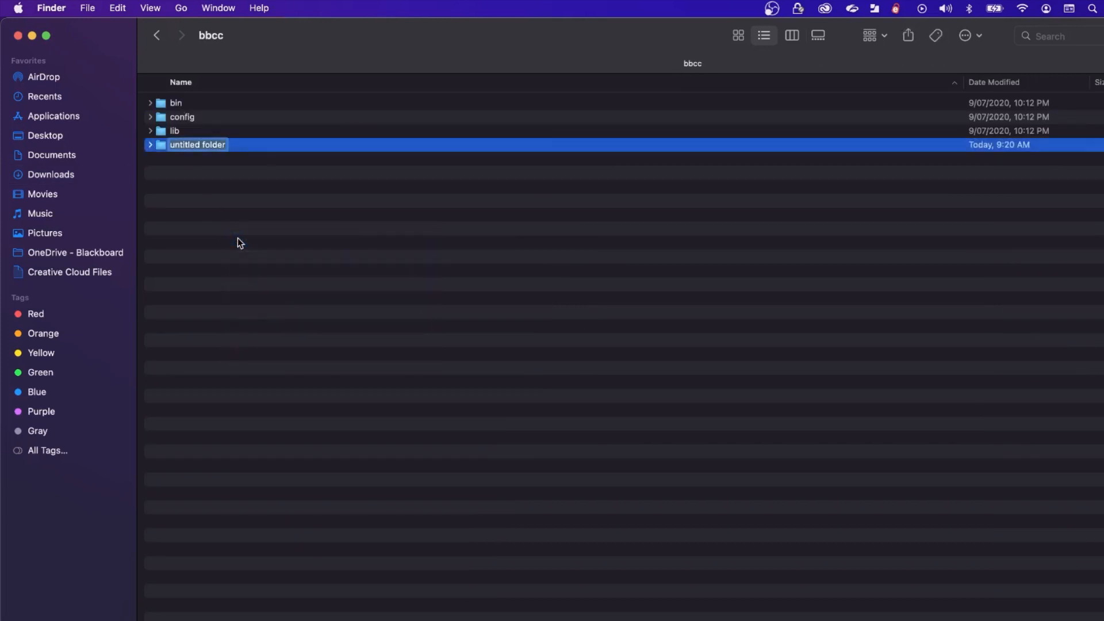
Create new folders named input and output inside bbcc.
type("input")
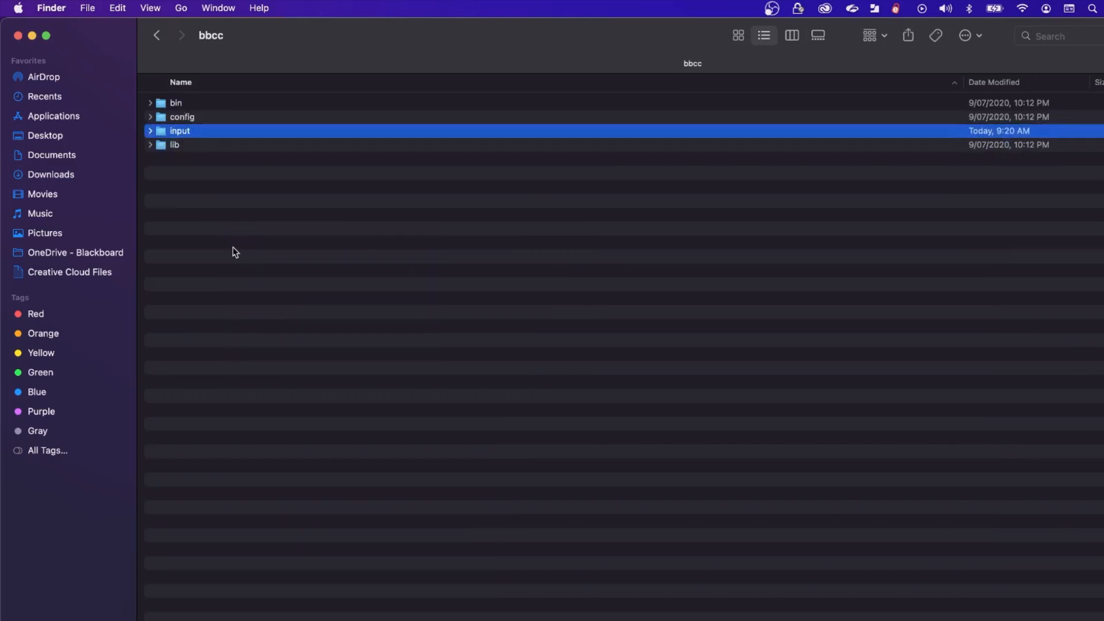
key("cmd+shift+n")
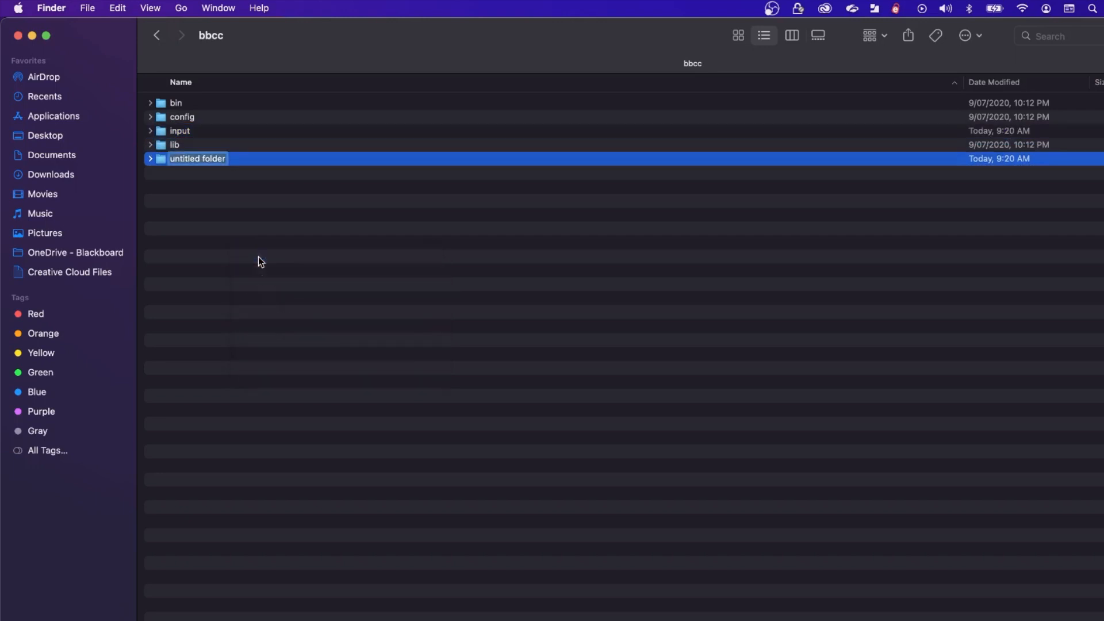
type("output")
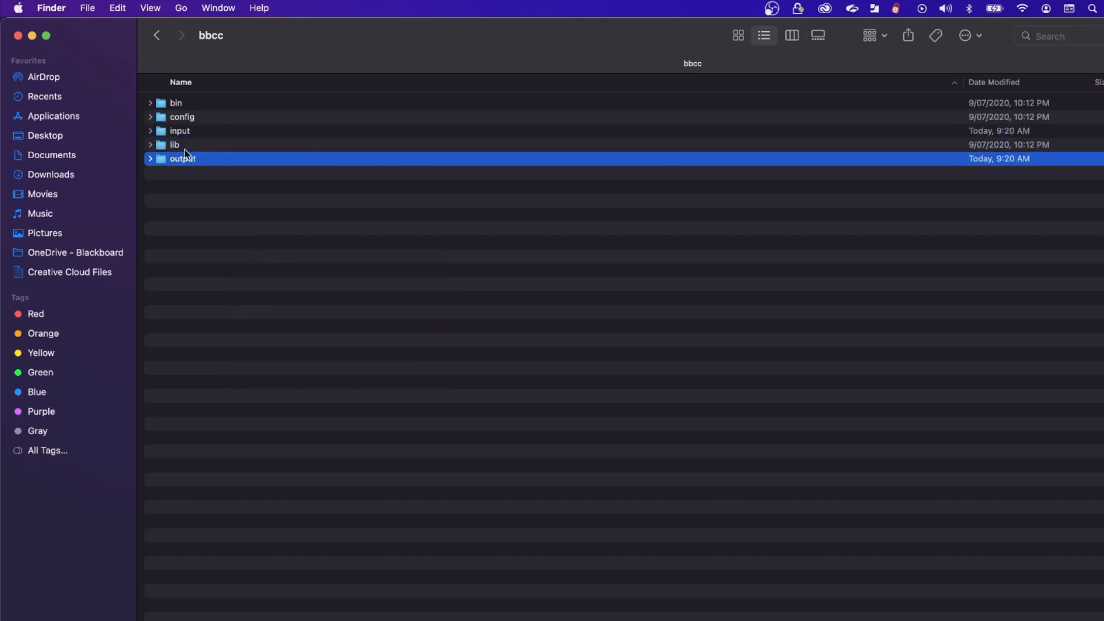
Open bbcc.properties from the config folder with TextEdit.
left_click(149, 118)
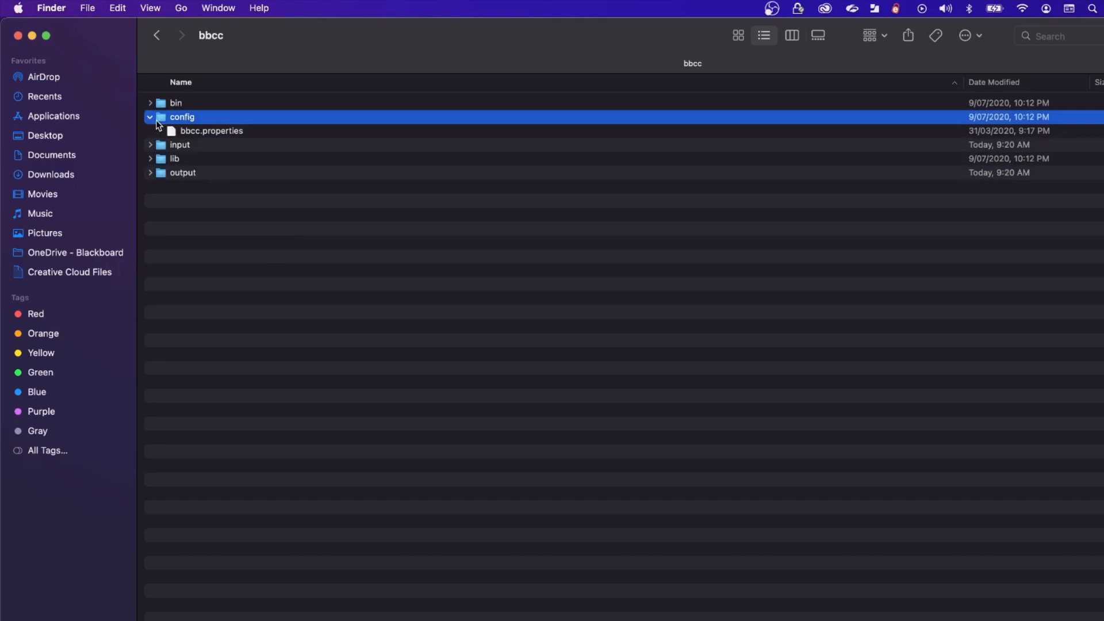
right_click(212, 130)
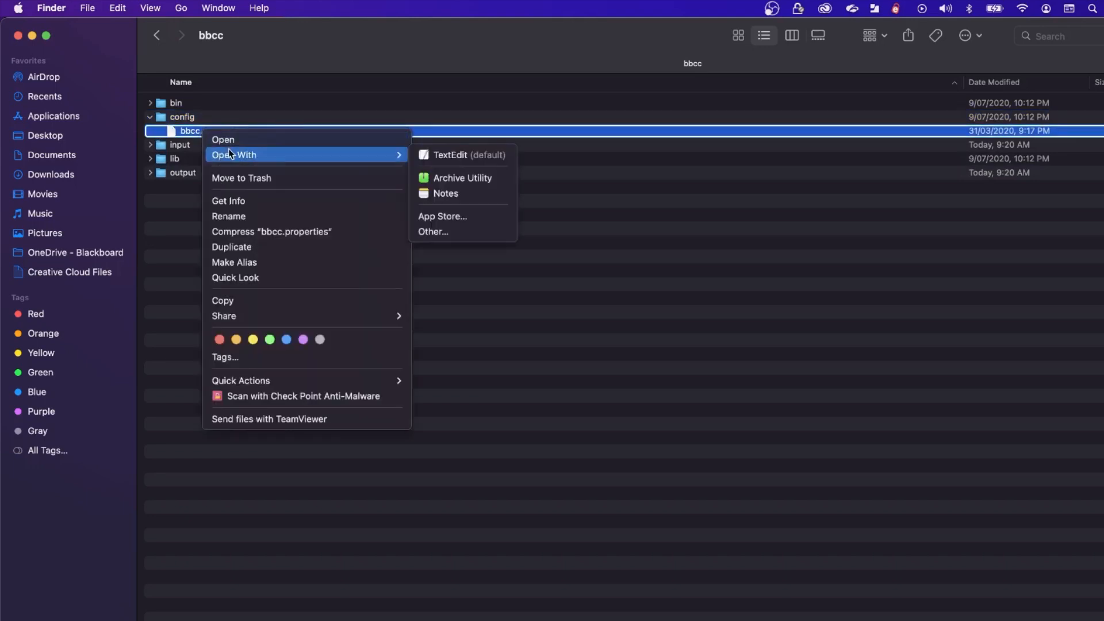
left_click(470, 156)
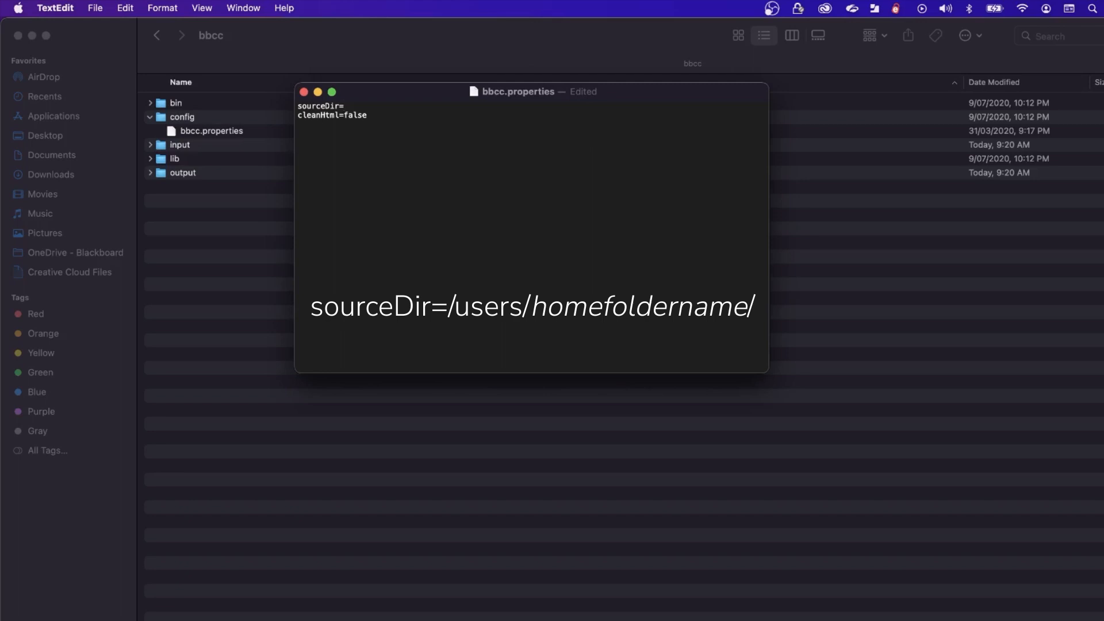
Set sourceDir to the Desktop bbcc/input path and save bbcc.properties.
type("/")
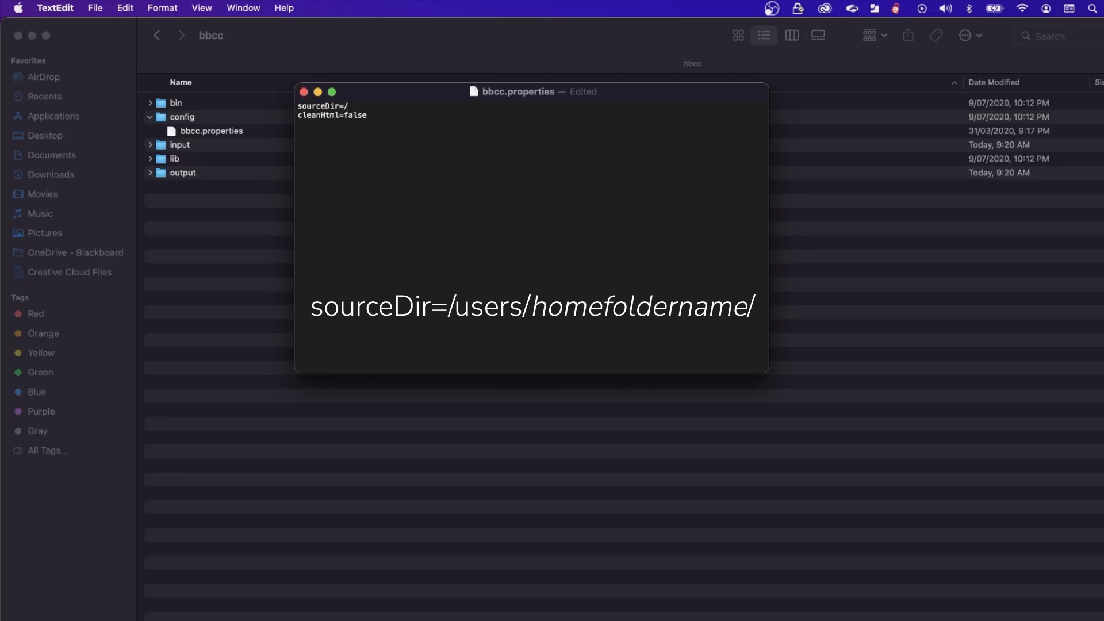
type("user")
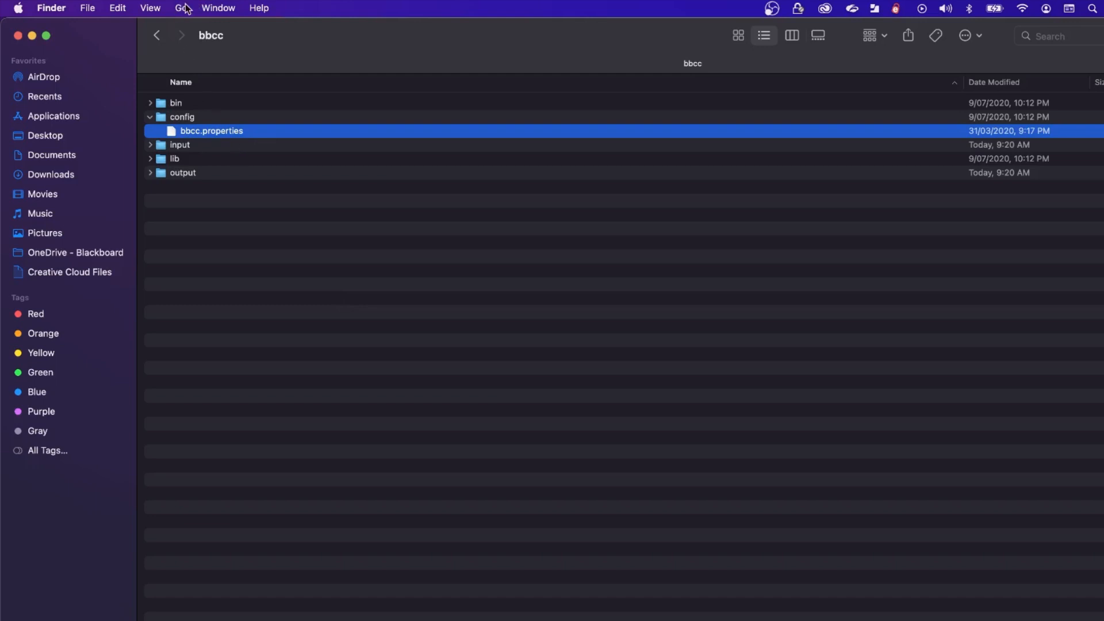
left_click(181, 8)
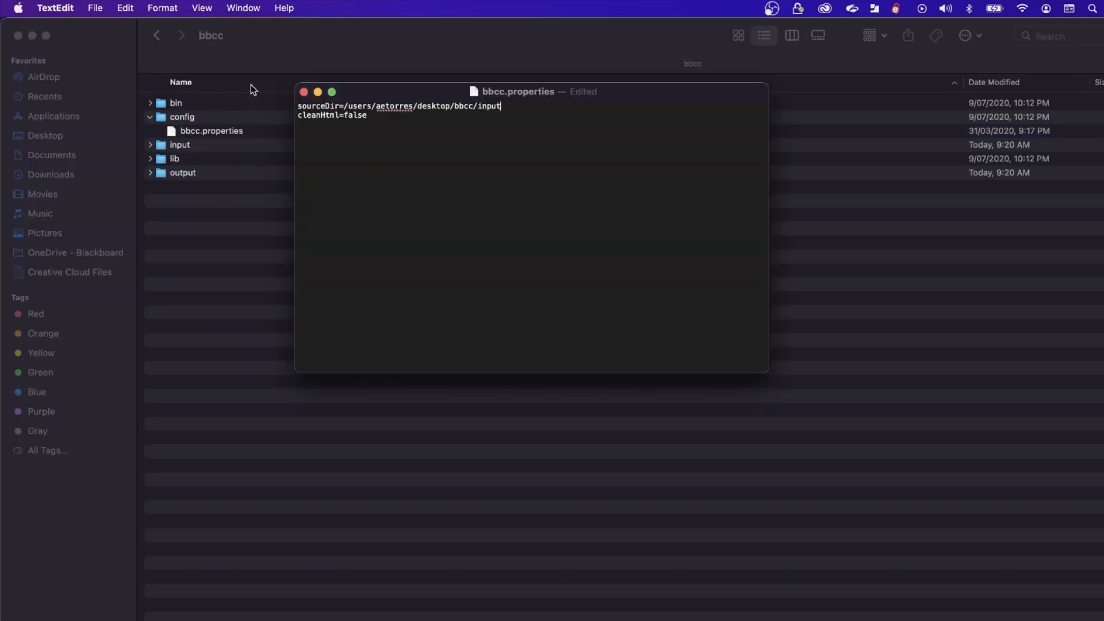
left_click(94, 8)
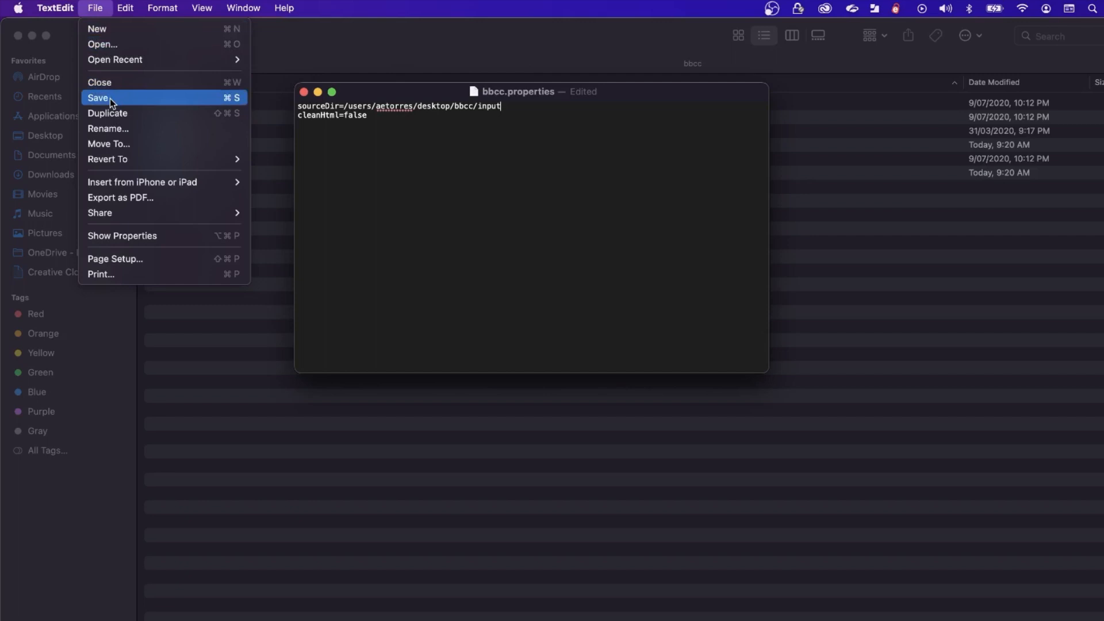
left_click(98, 97)
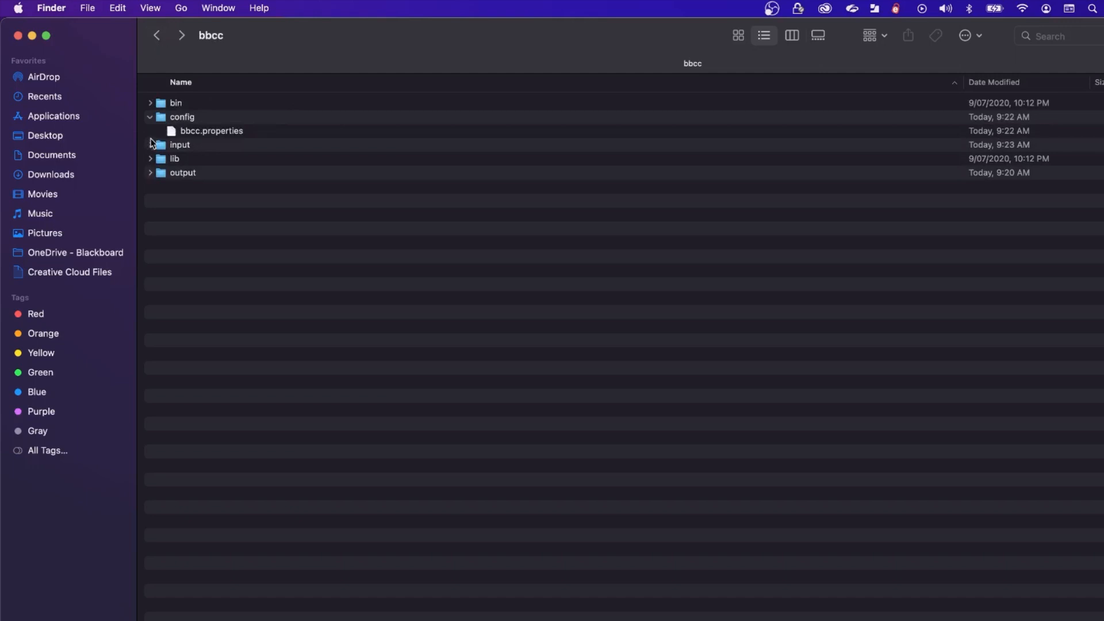
Expand the input folder to confirm canvas-course-export.imscc is inside.
left_click(150, 145)
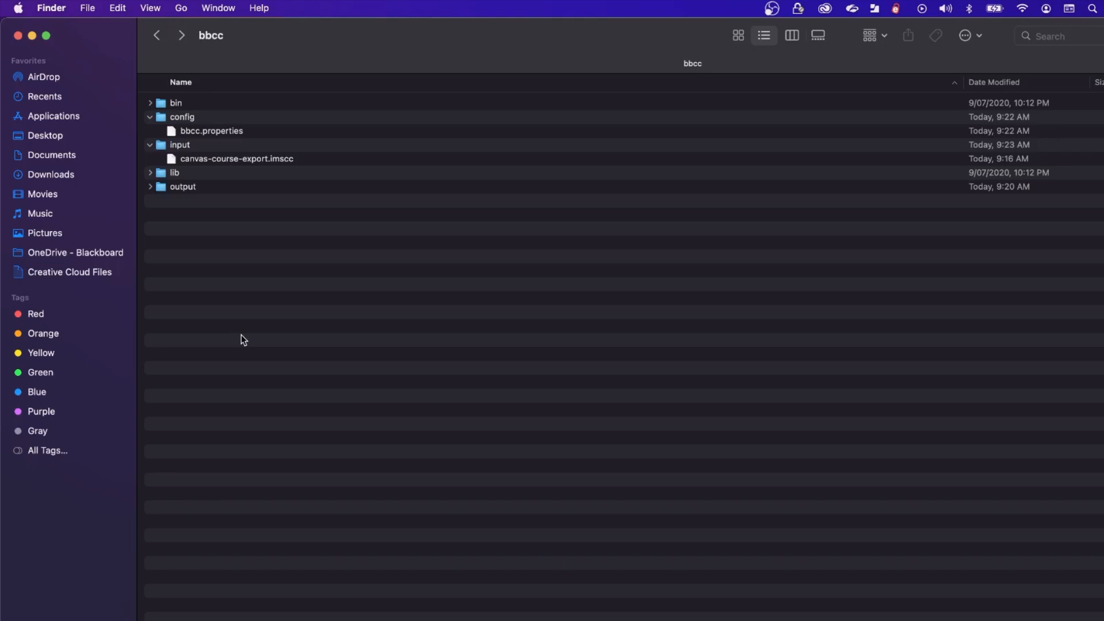
mouse_move(122, 52)
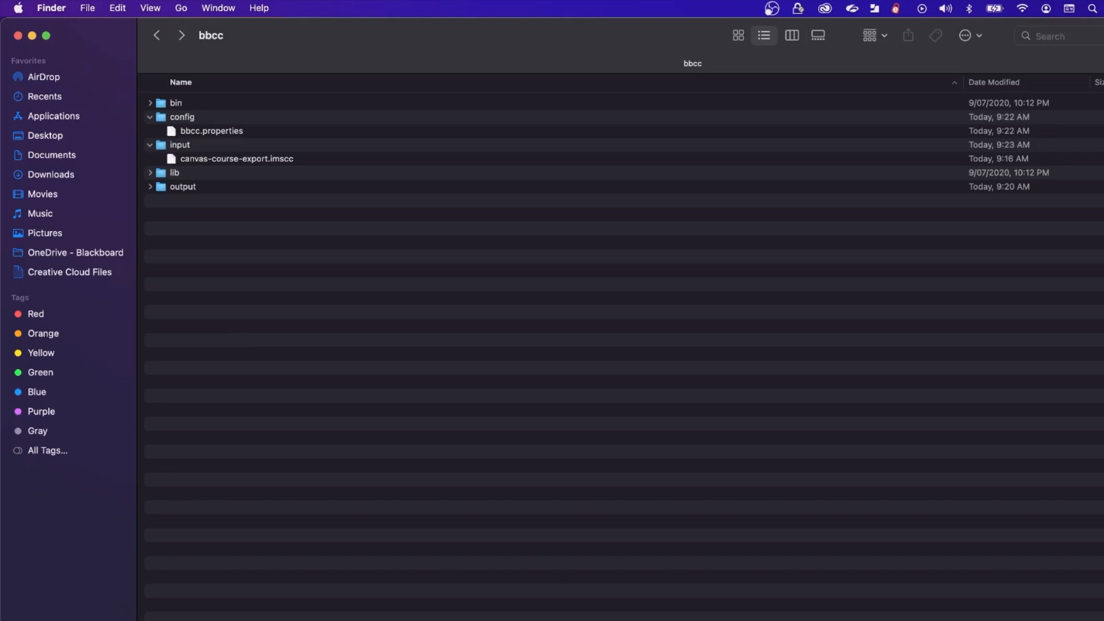
Search Spotlight for terminal to launch it.
left_click(1090, 8)
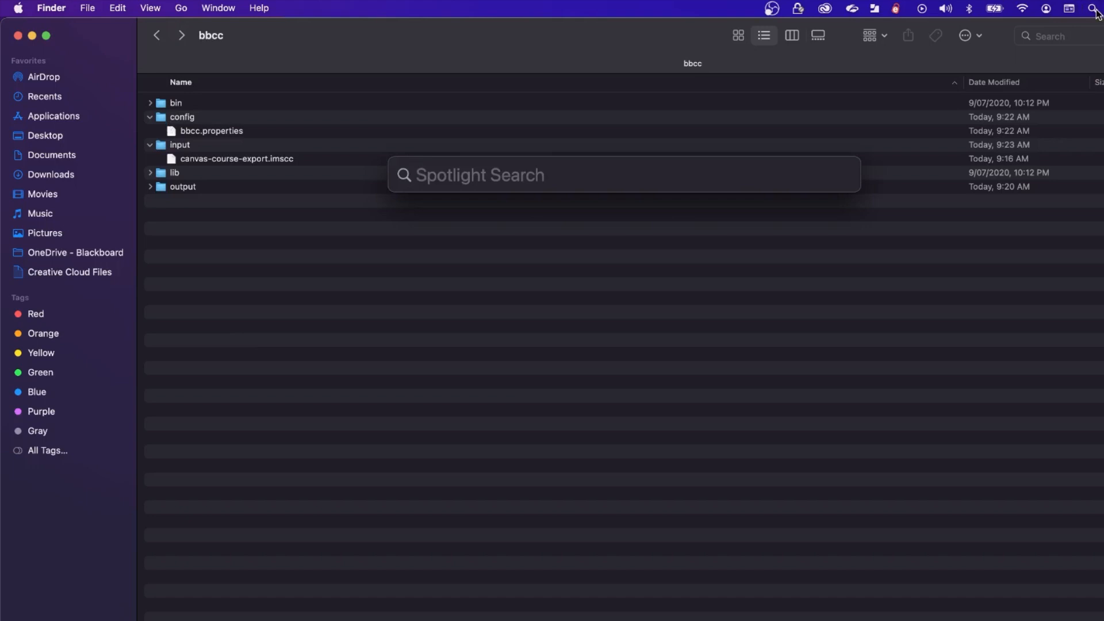
type("terminal")
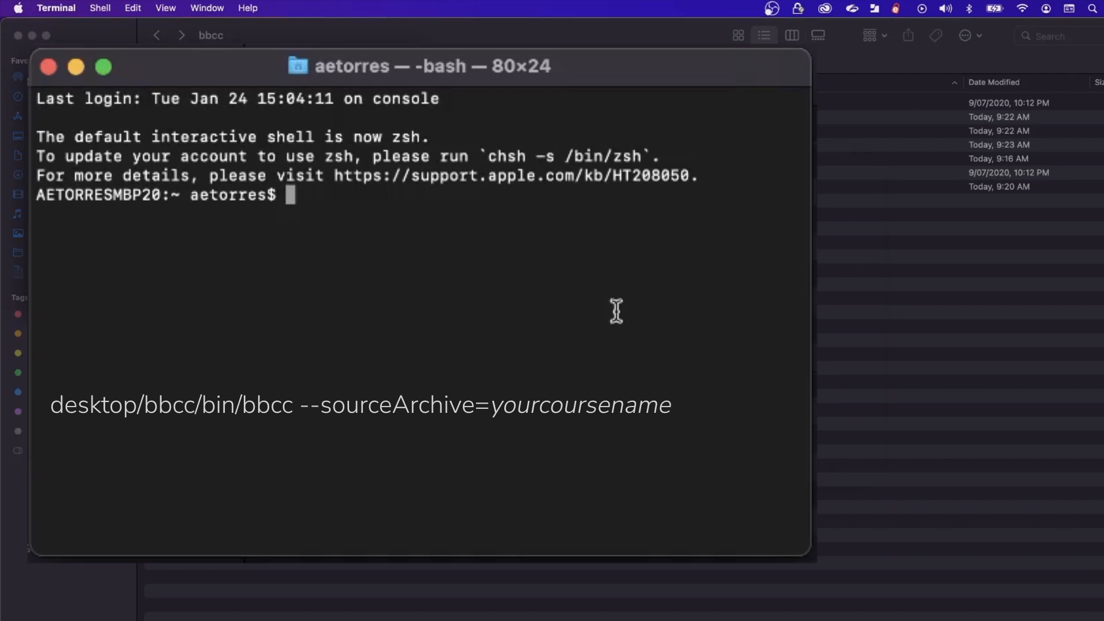
Enter desktop/bbcc/bin/bbcc --sourceArchive=canvas-course-export at the bash prompt.
type("desktop")
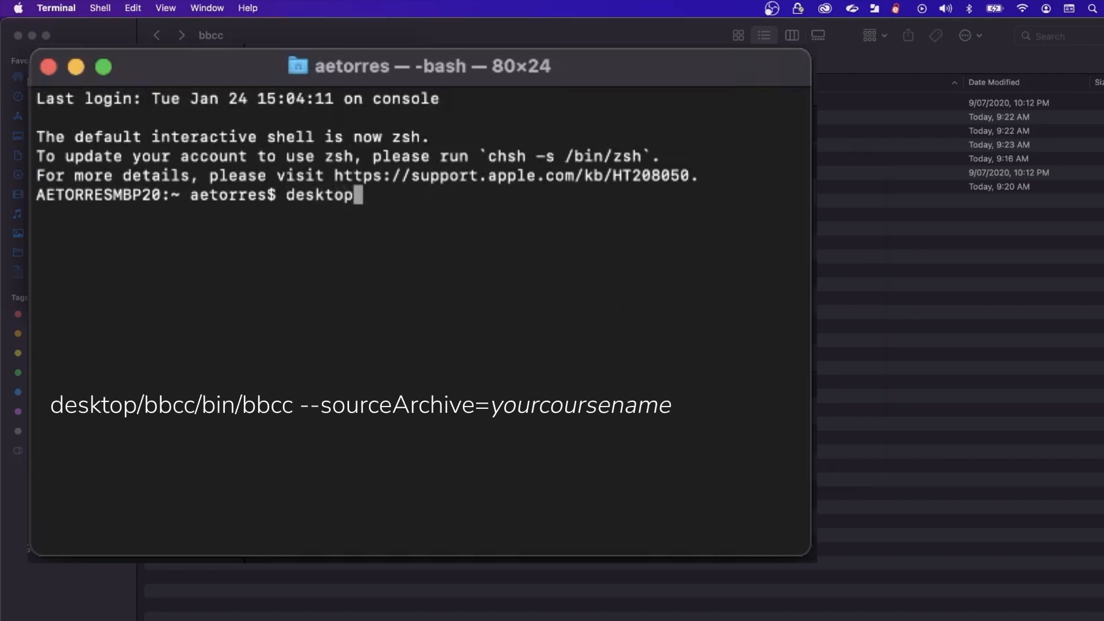
type("/")
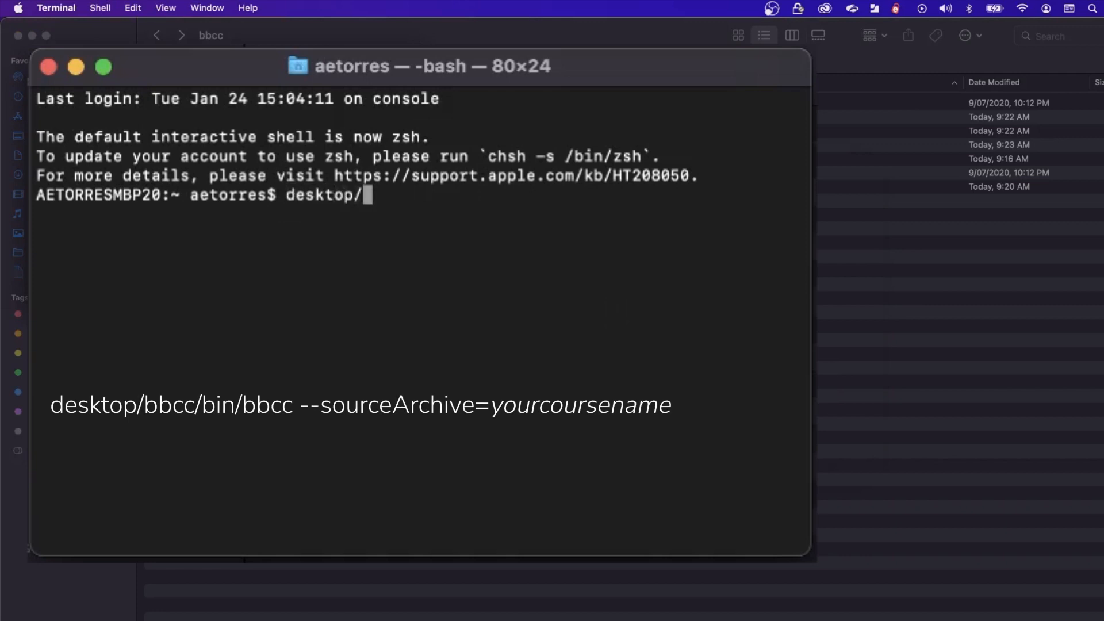
type("bbcc/bin/bbcc --source")
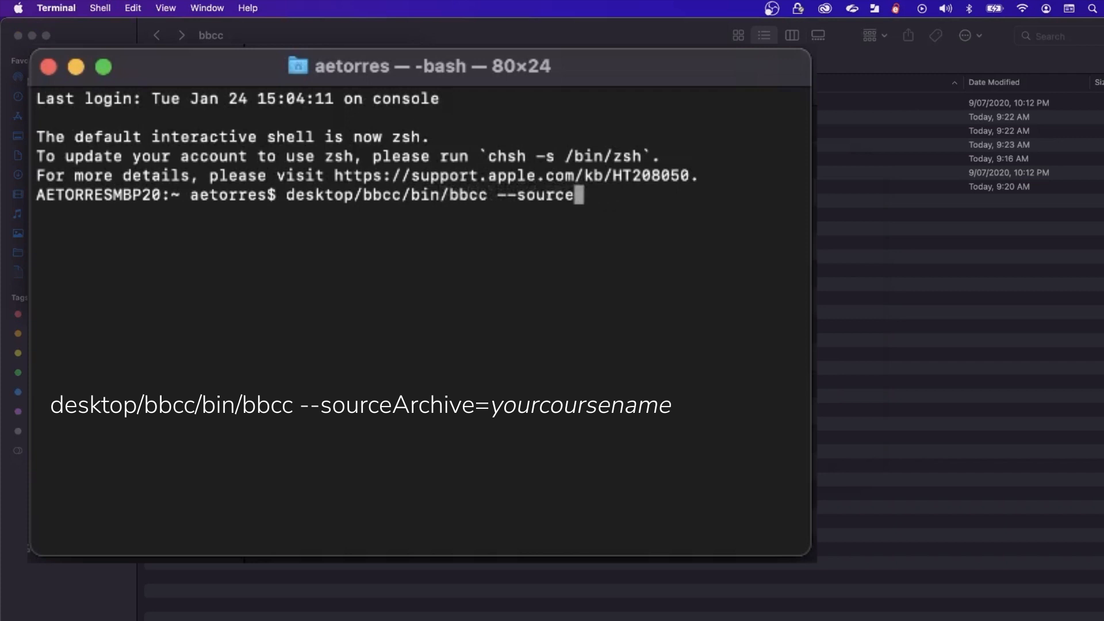
type("Archive")
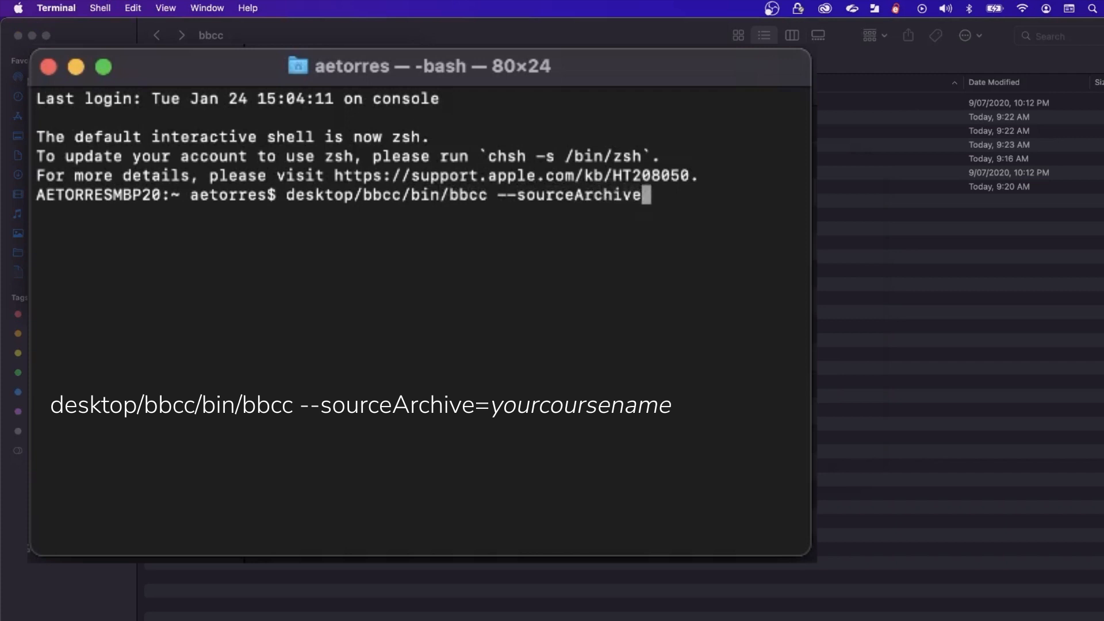
type("canvas")
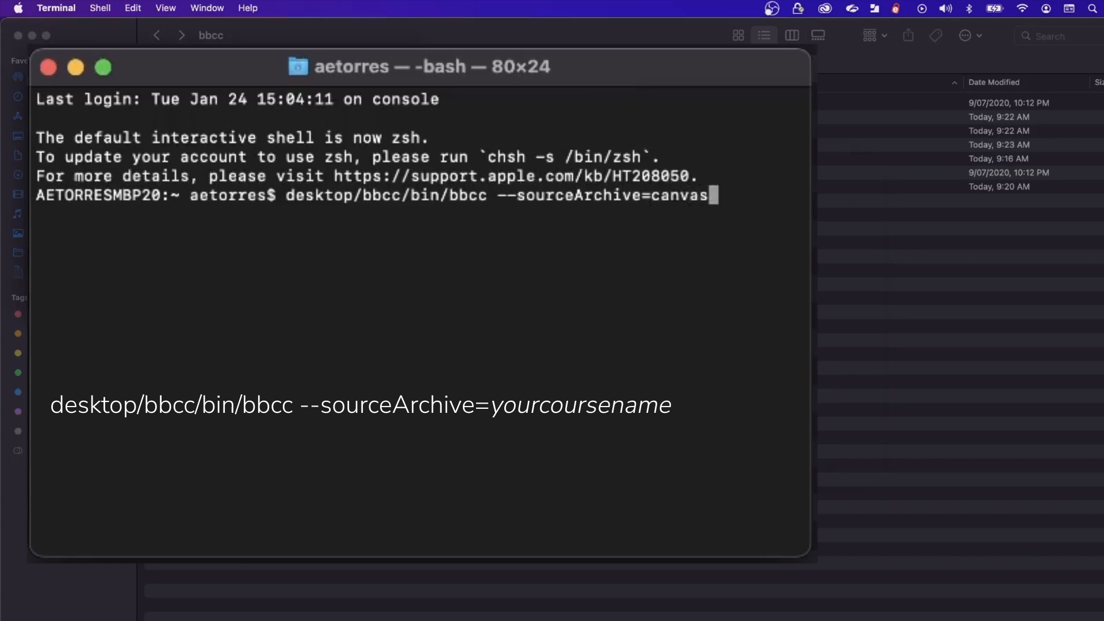
type("-course")
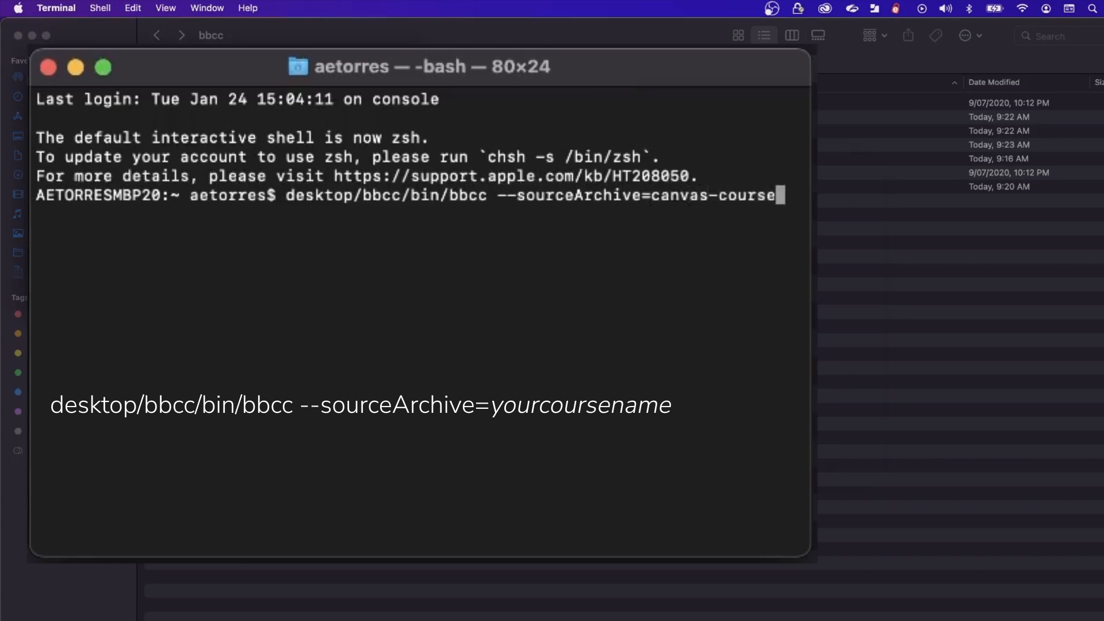
type("-export")
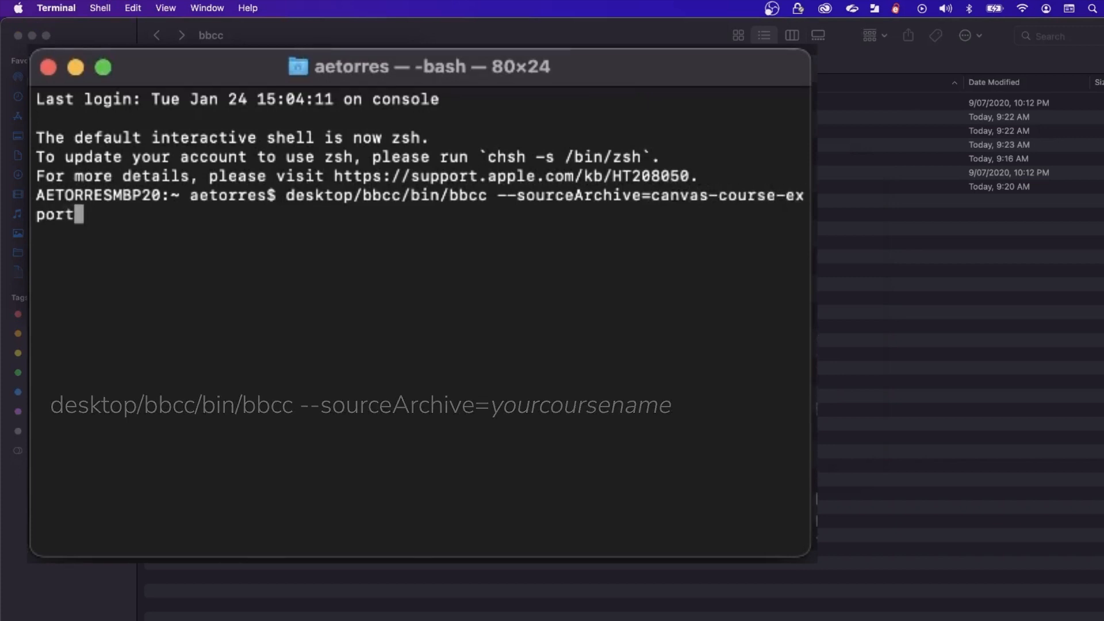